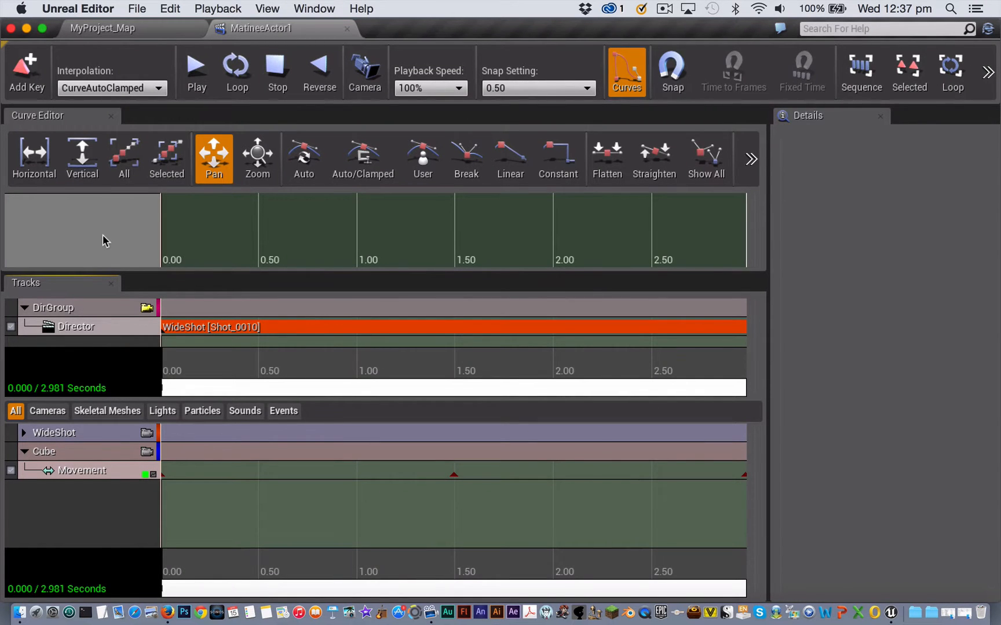
Show the Cube Movement track's curves in the Matinee curve editor graph
left_click(123, 159)
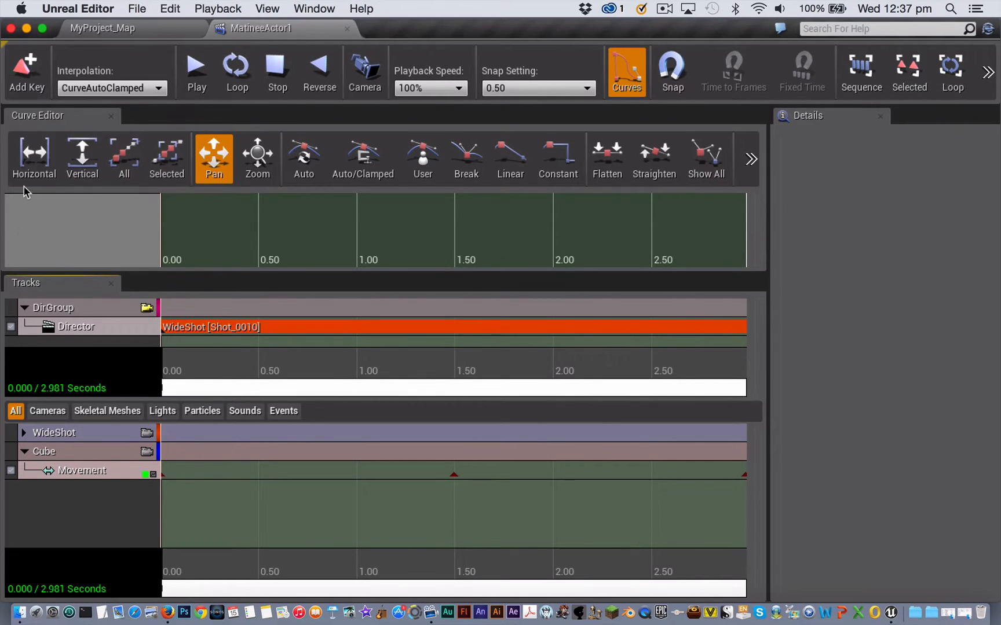
mouse_move(118, 453)
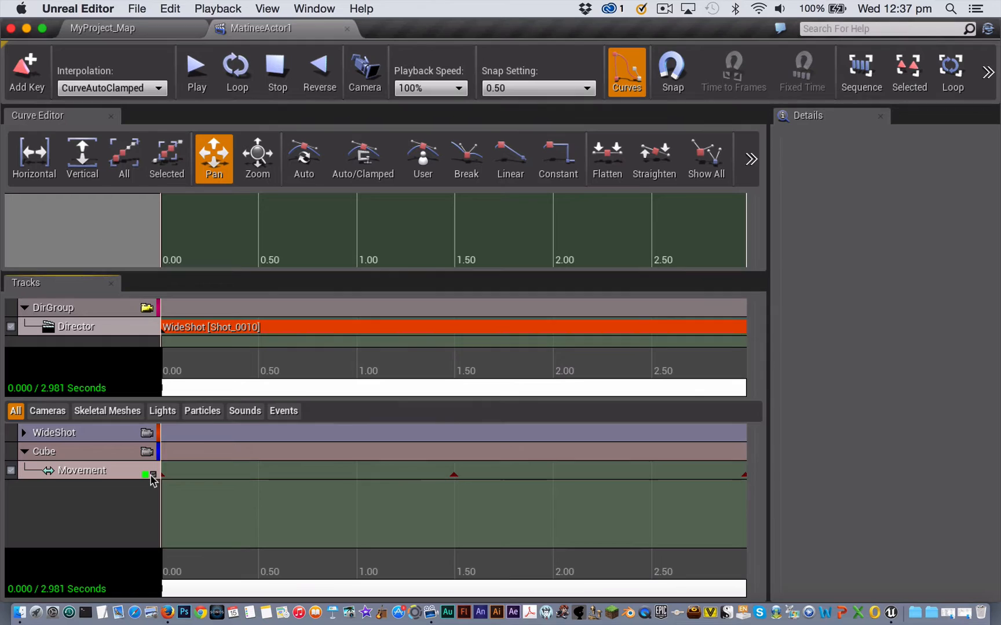
left_click(146, 475)
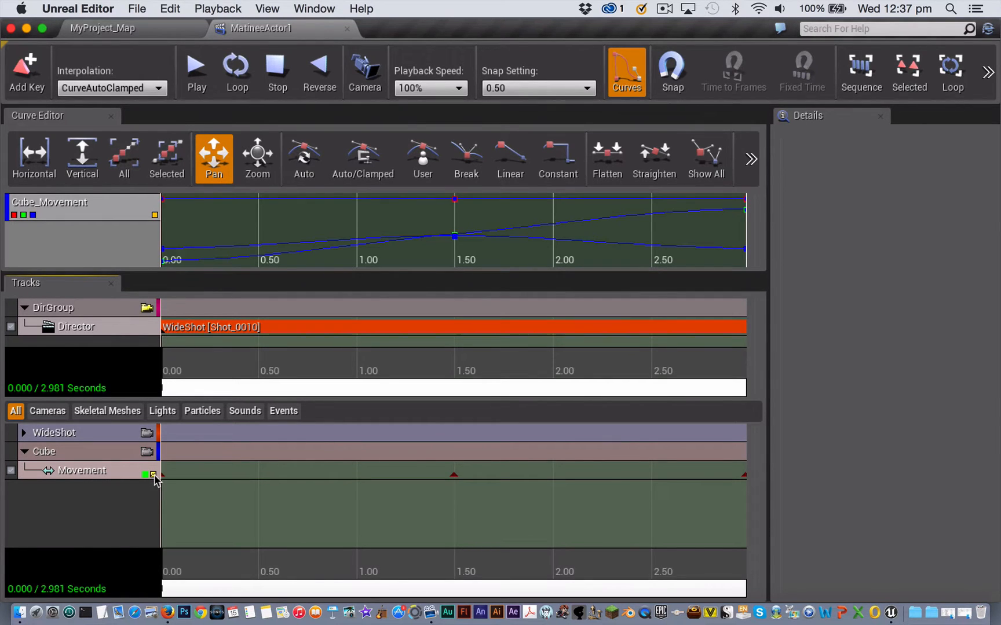
mouse_move(82, 159)
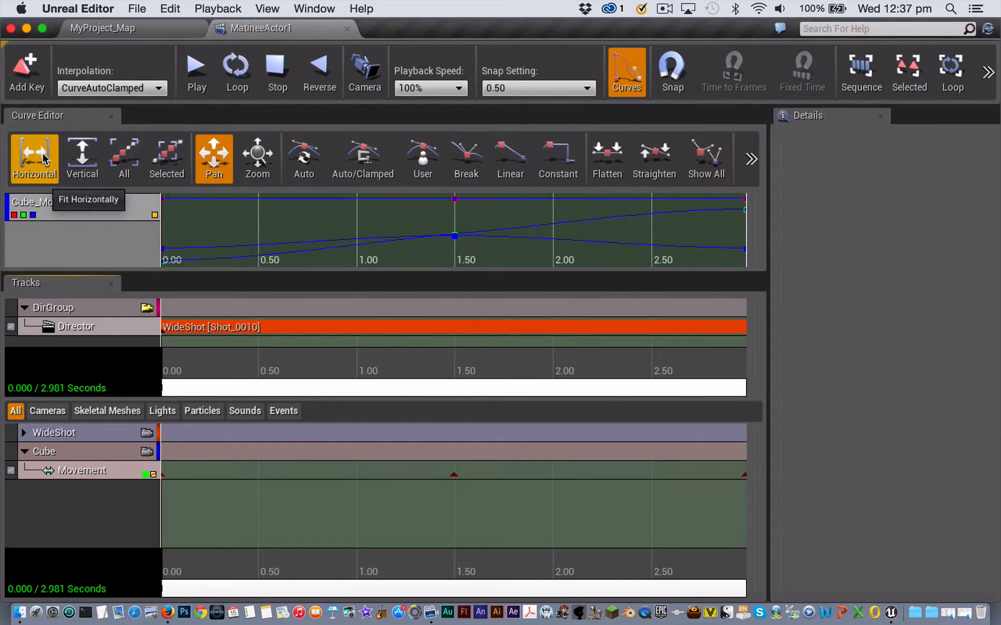
mouse_move(123, 156)
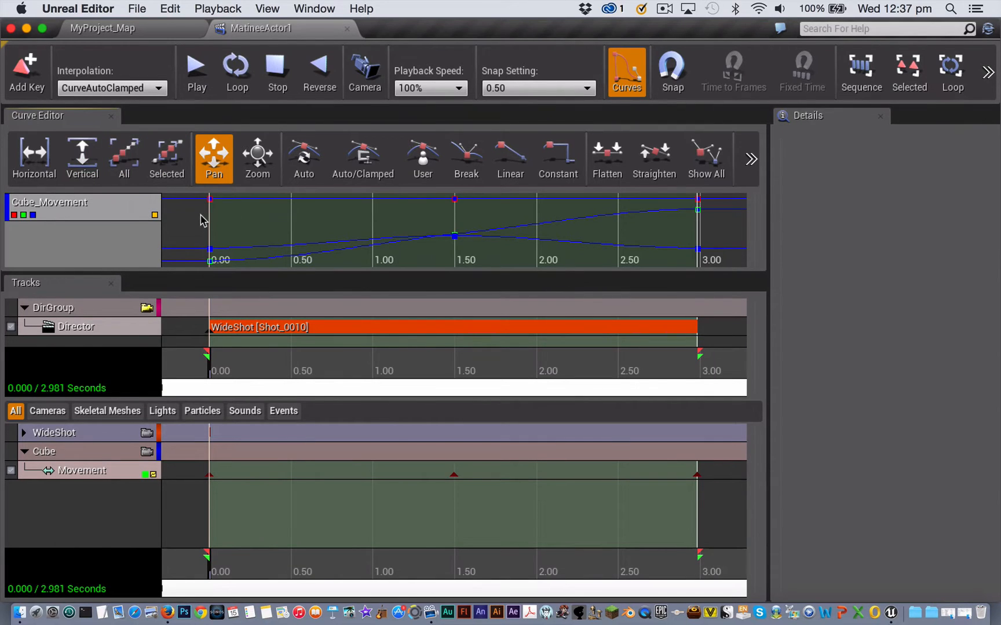
mouse_move(34, 157)
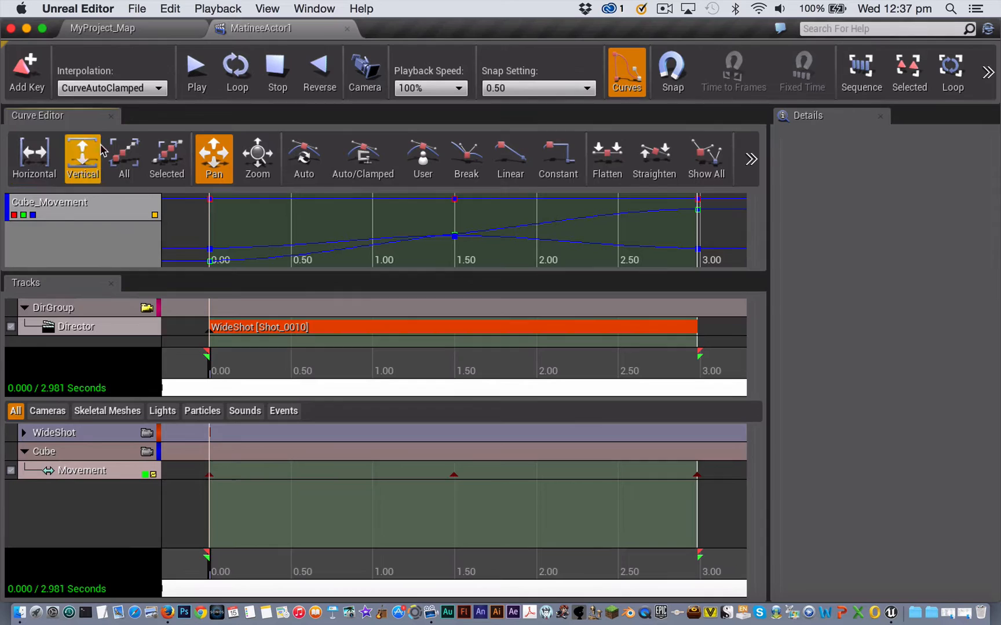
mouse_move(117, 168)
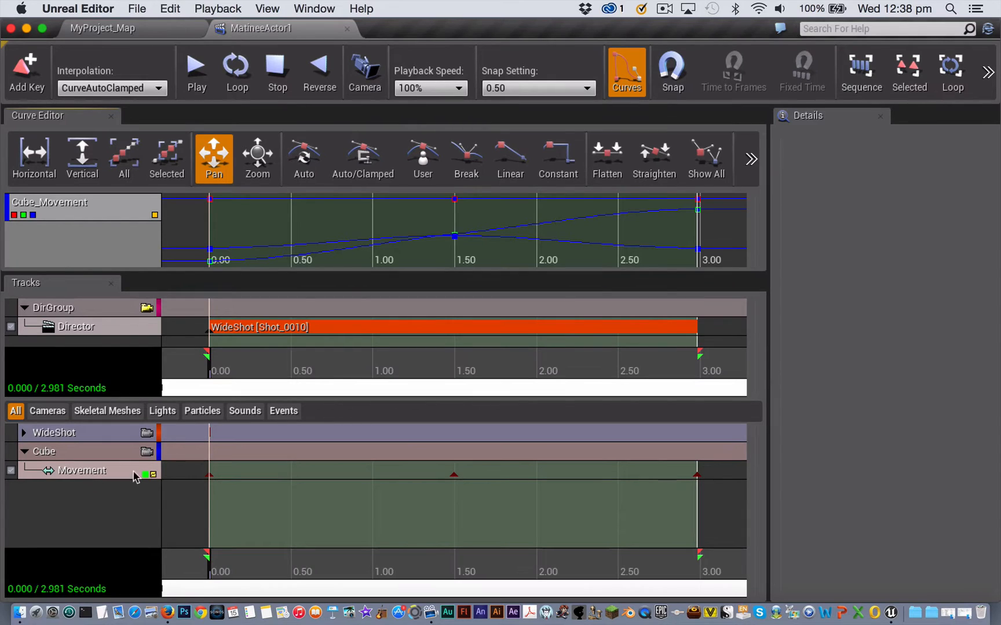
mouse_move(468, 489)
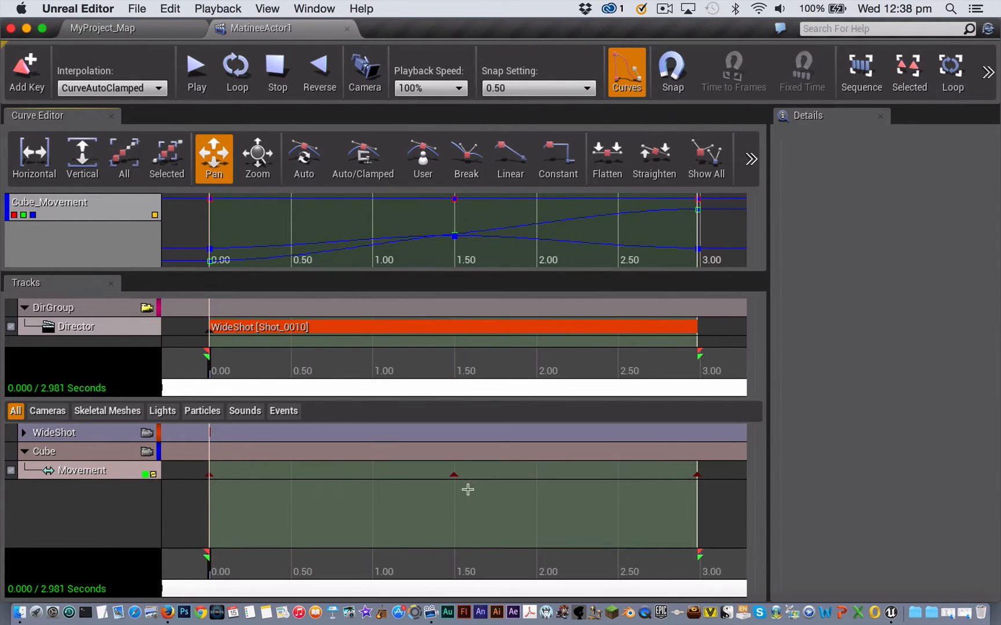
mouse_move(684, 475)
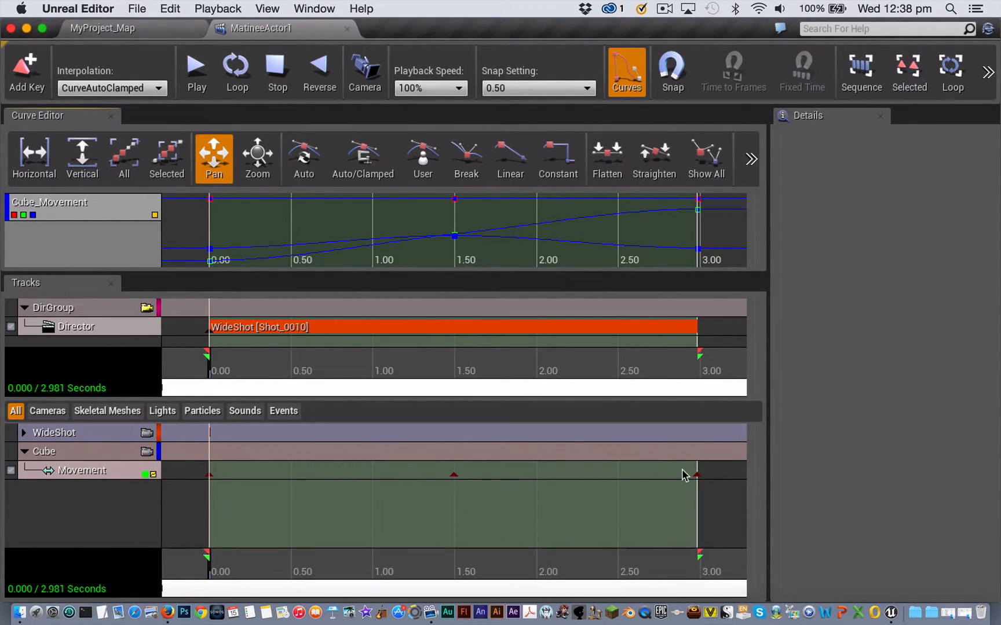
mouse_move(400, 207)
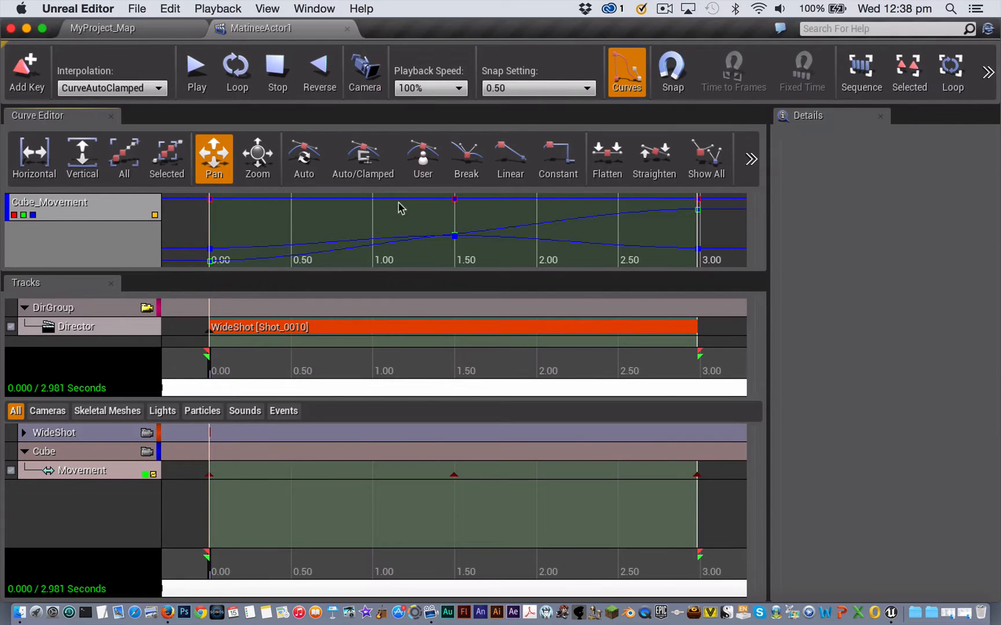
mouse_move(699, 210)
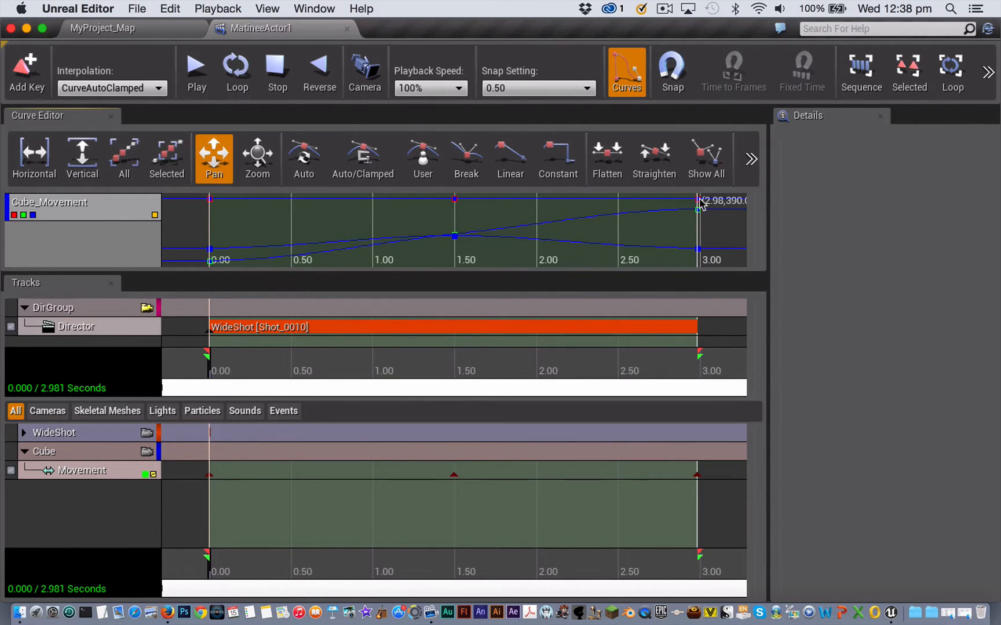
mouse_move(204, 427)
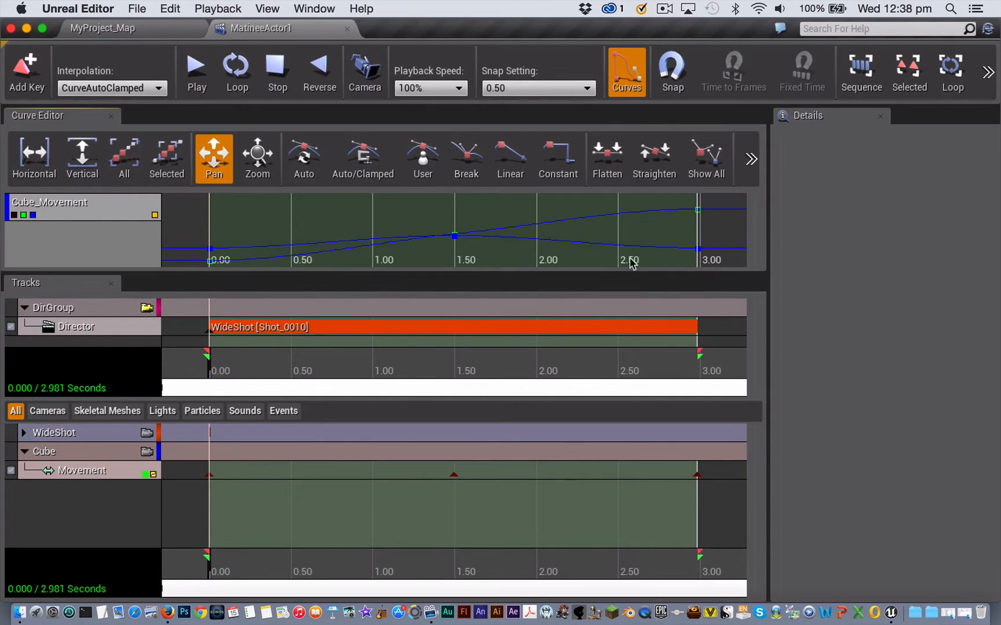
Give the middle Movement key at 1.50 s auto-clamped then user-defined tangents
left_click(363, 159)
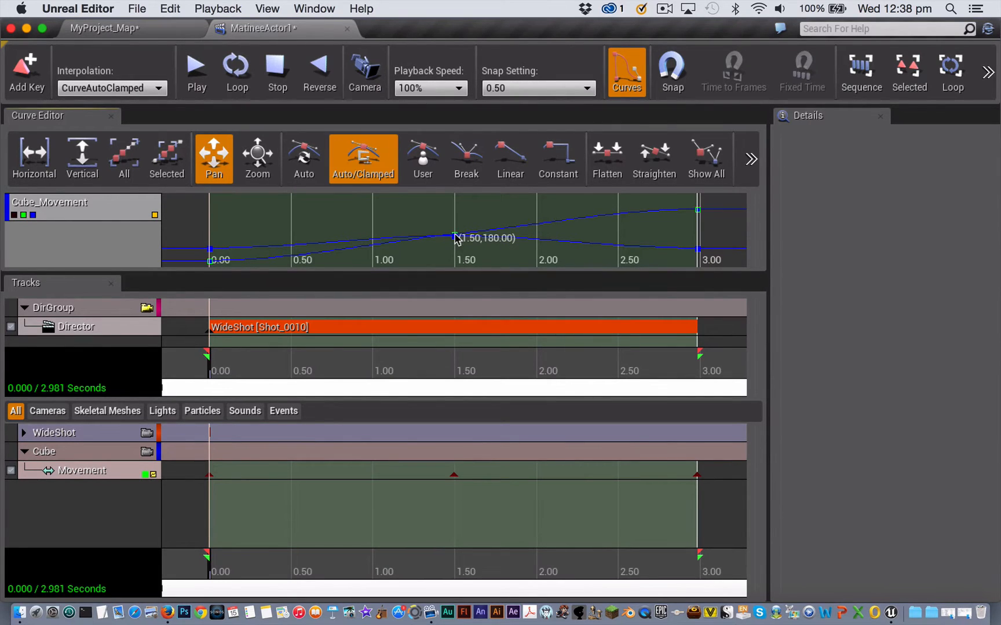
left_click(454, 237)
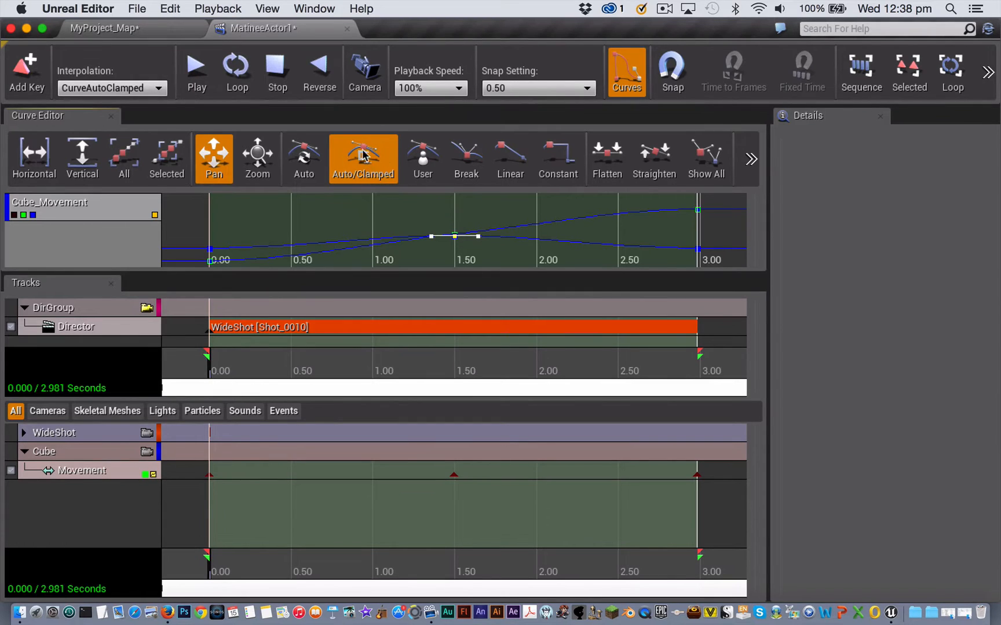
mouse_move(364, 157)
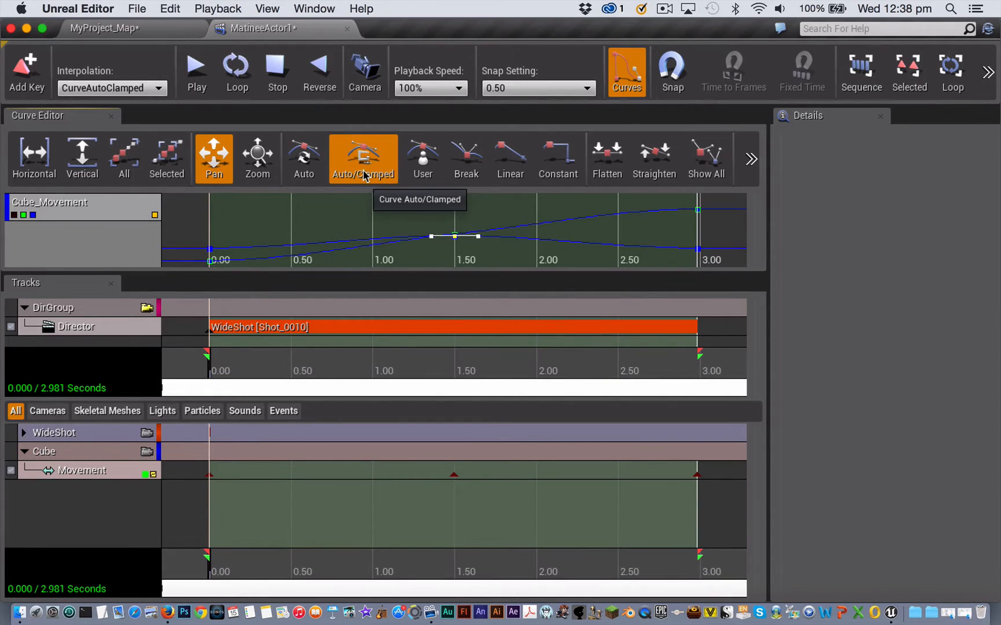
mouse_move(407, 242)
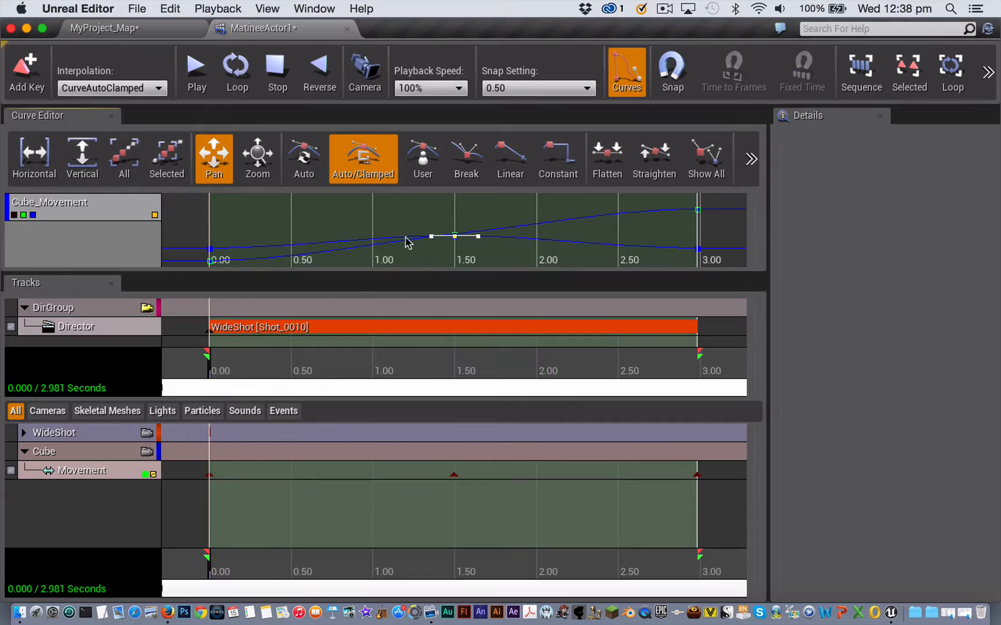
mouse_move(454, 236)
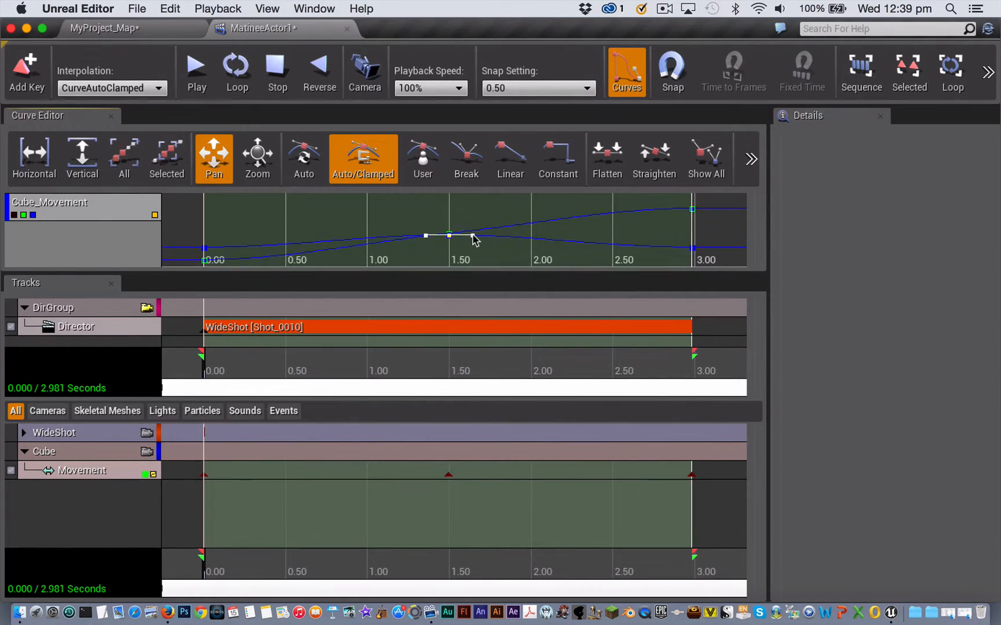
left_click(422, 158)
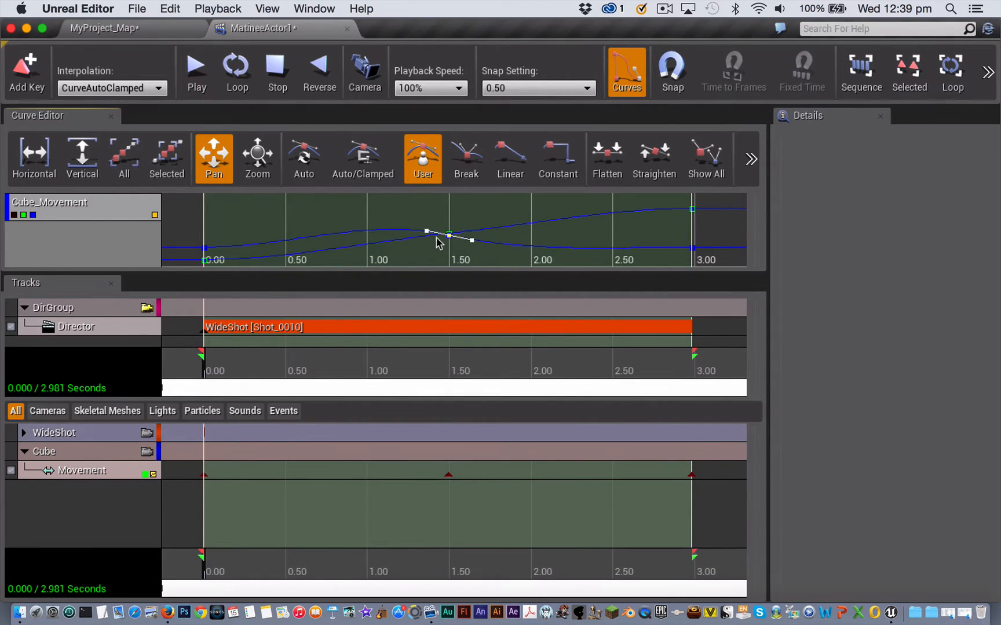
mouse_move(448, 238)
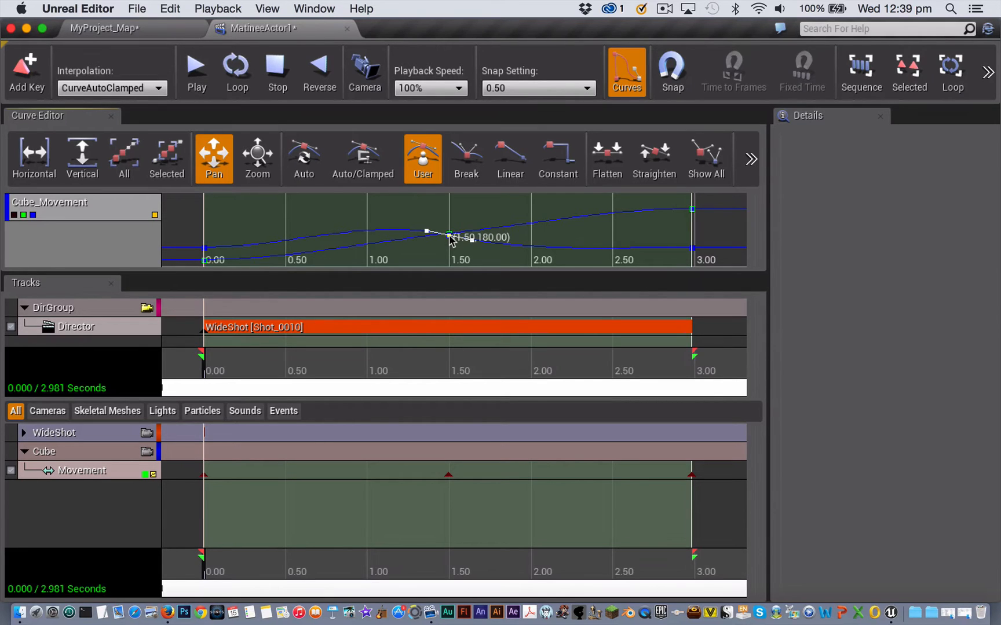
Choose Set Value for the middle key from its right-click options
right_click(448, 235)
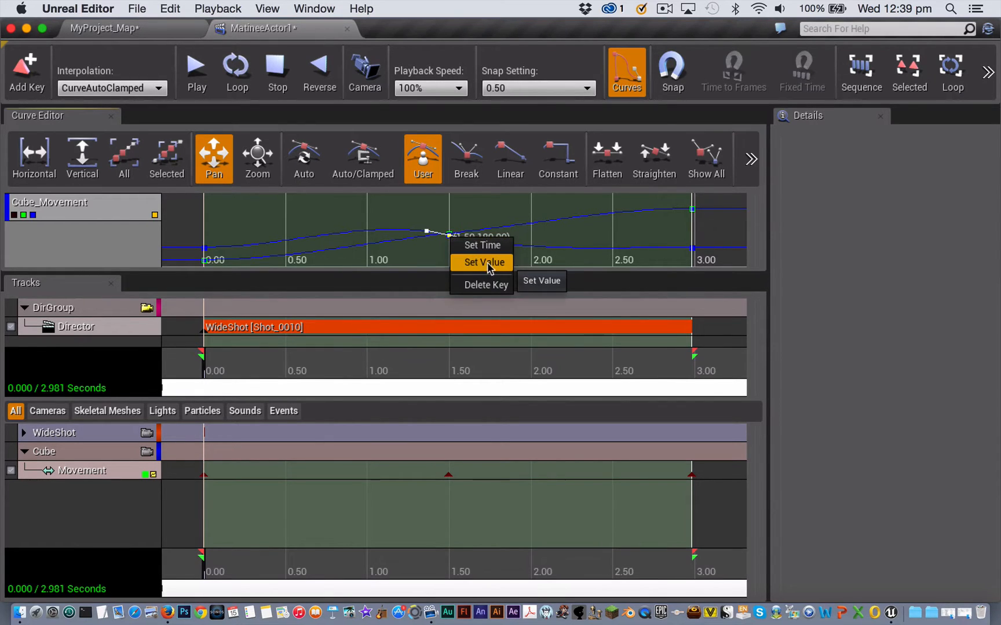
left_click(482, 261)
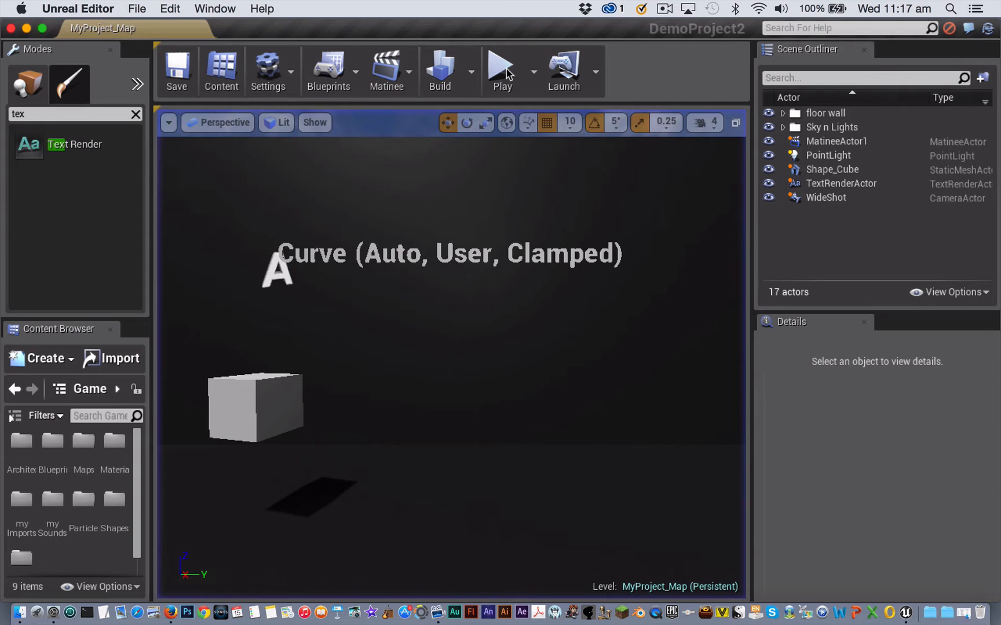
mouse_move(503, 71)
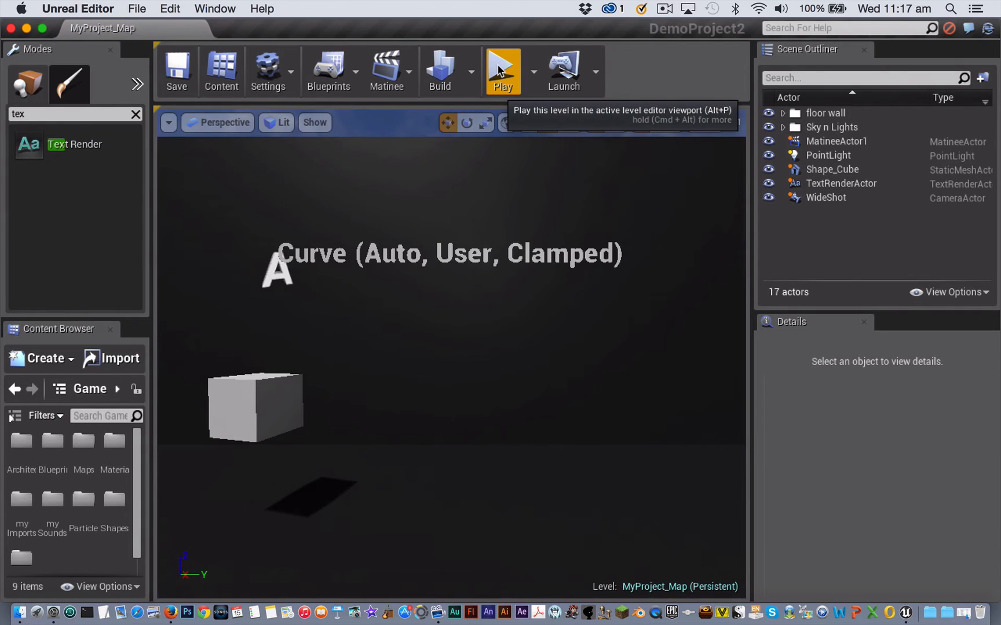
Preview the level to watch the cube move with curve interpolation
left_click(501, 69)
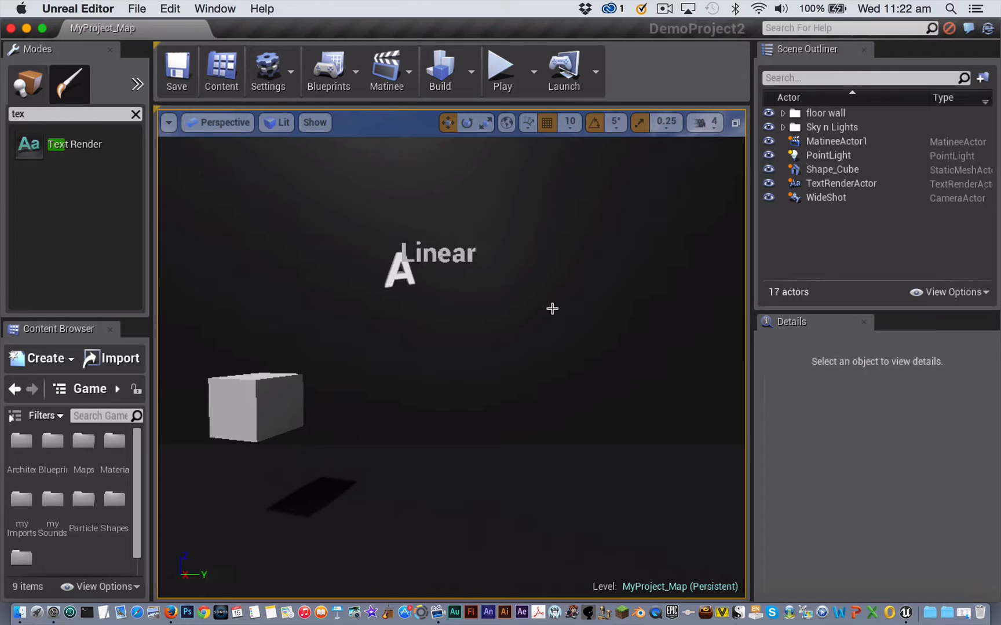
mouse_move(486, 50)
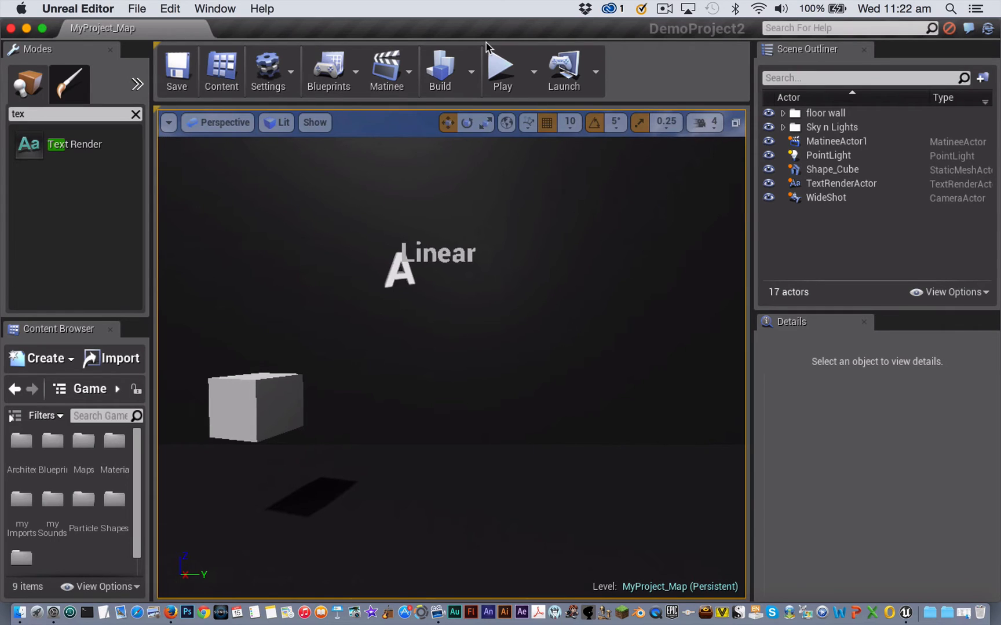
Preview the level with Linear motion, then pause the running preview
left_click(501, 71)
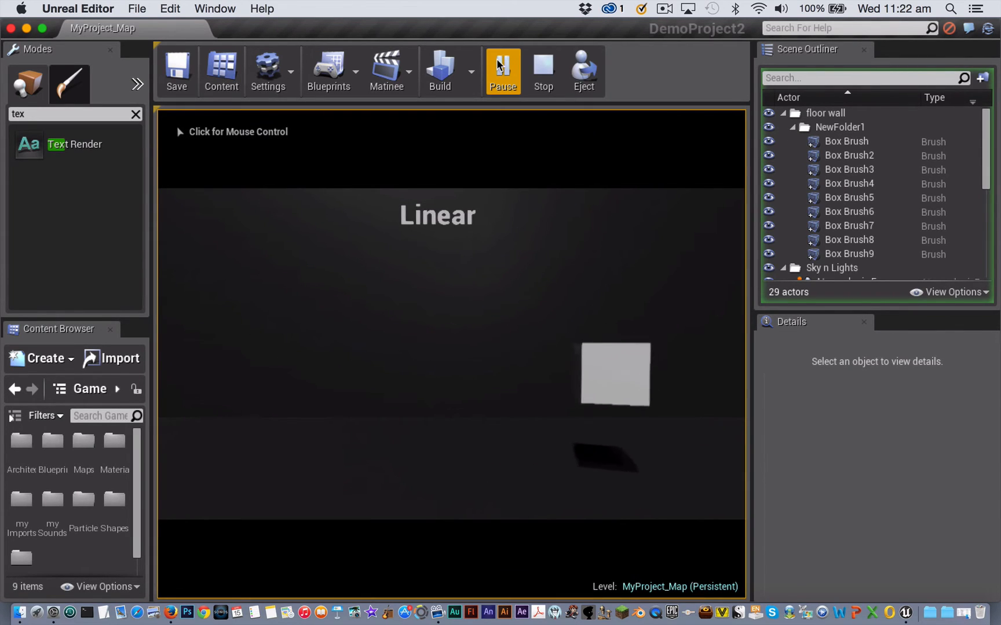
left_click(542, 70)
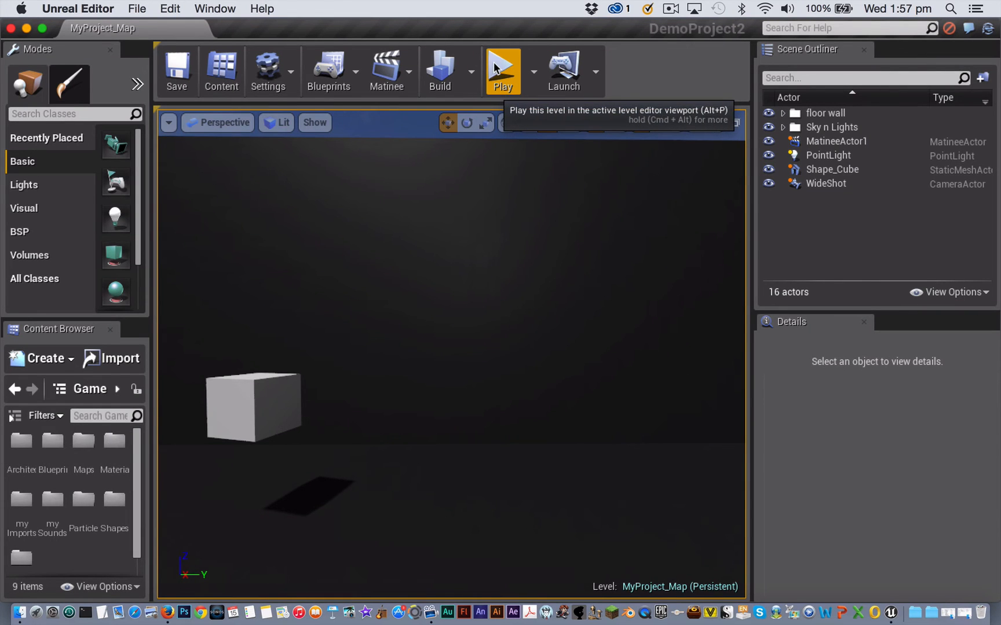
Preview the level to watch the cube move, then stop the preview
left_click(502, 71)
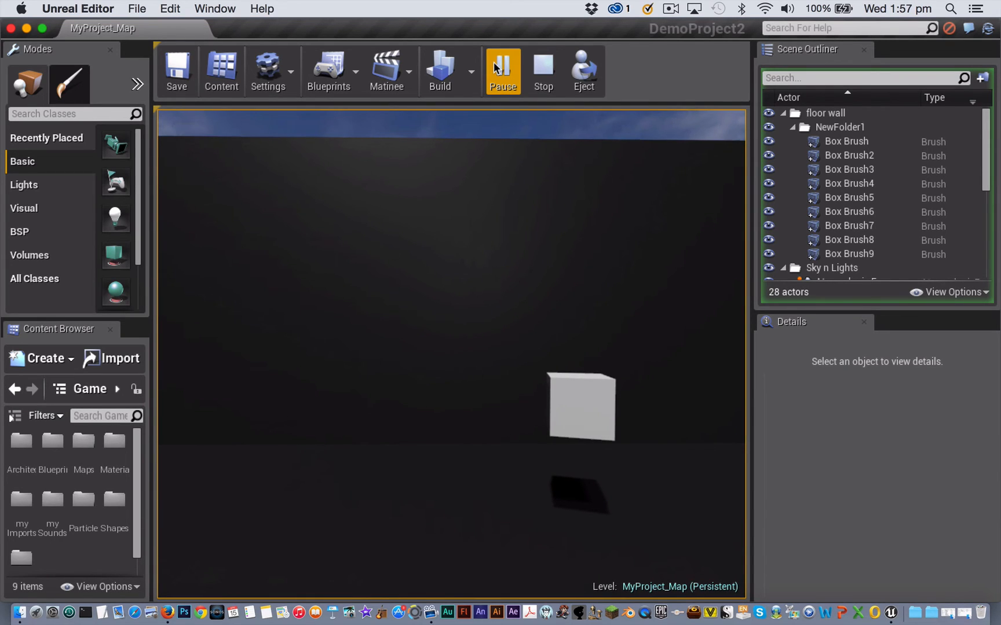
left_click(385, 71)
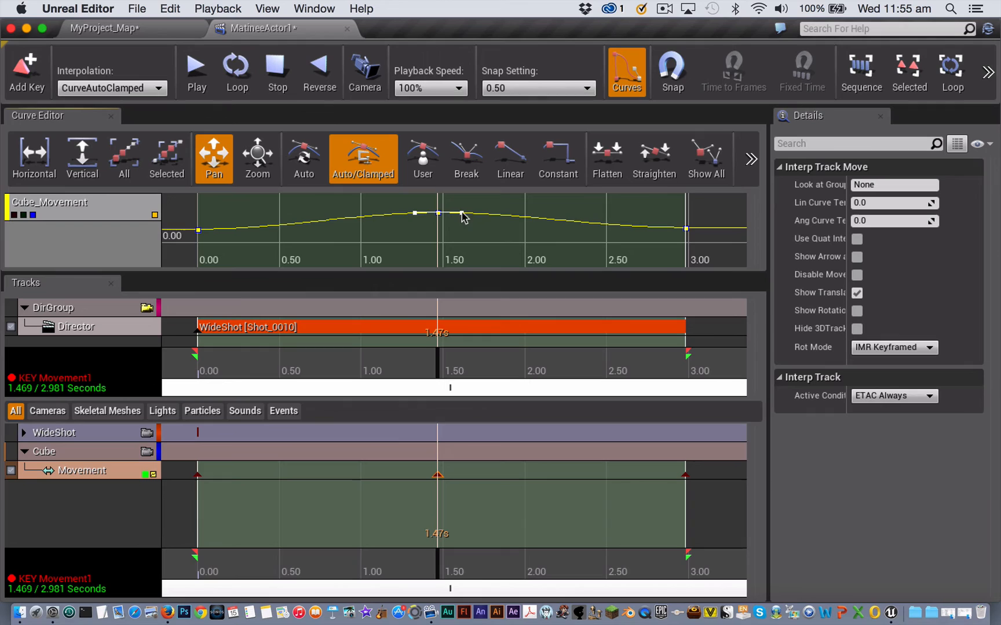
Give the middle Movement key user tangents and Curve (Break) interpolation
left_click(422, 158)
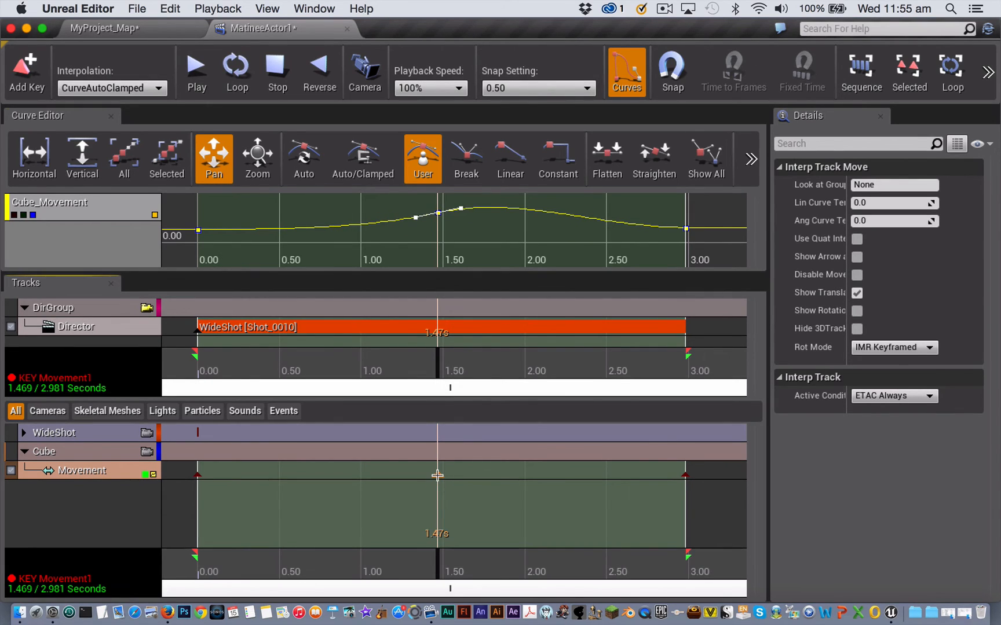
right_click(436, 476)
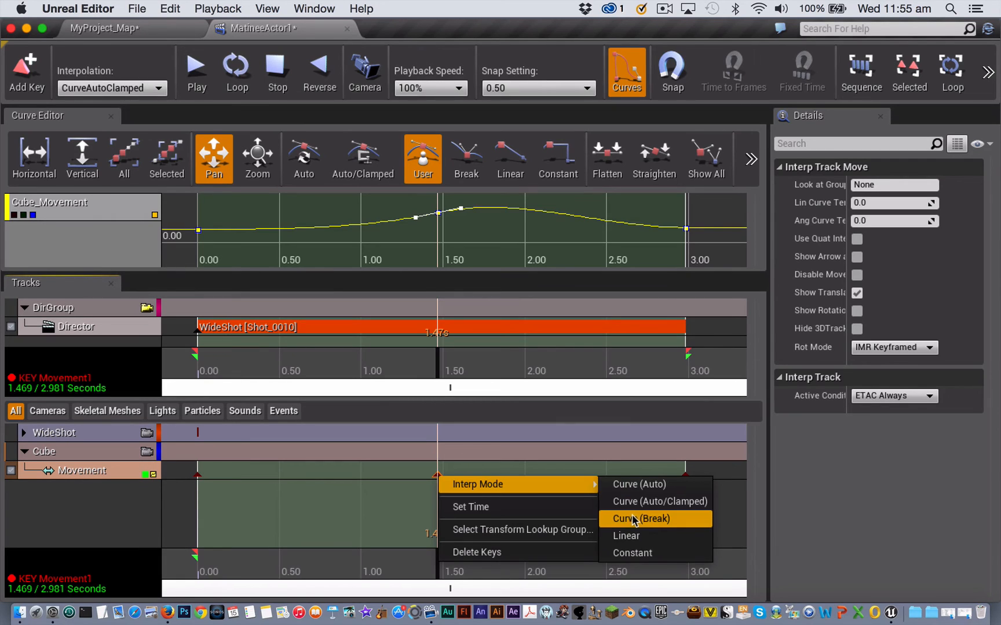
left_click(640, 518)
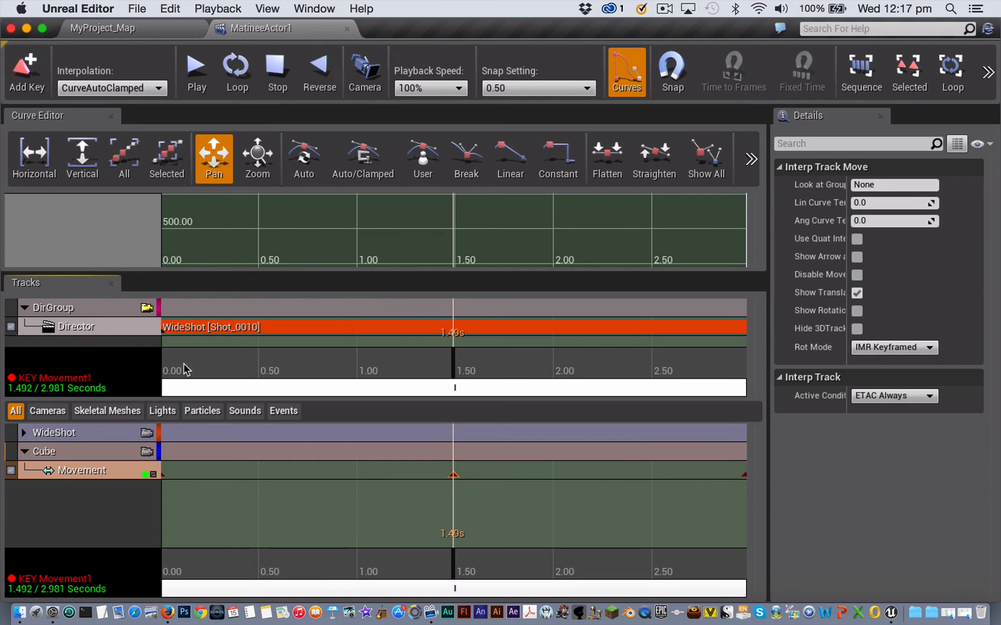
Split the Movement track into Translation and Rotation, then collapse Translation's X, Y, Z rows
right_click(83, 470)
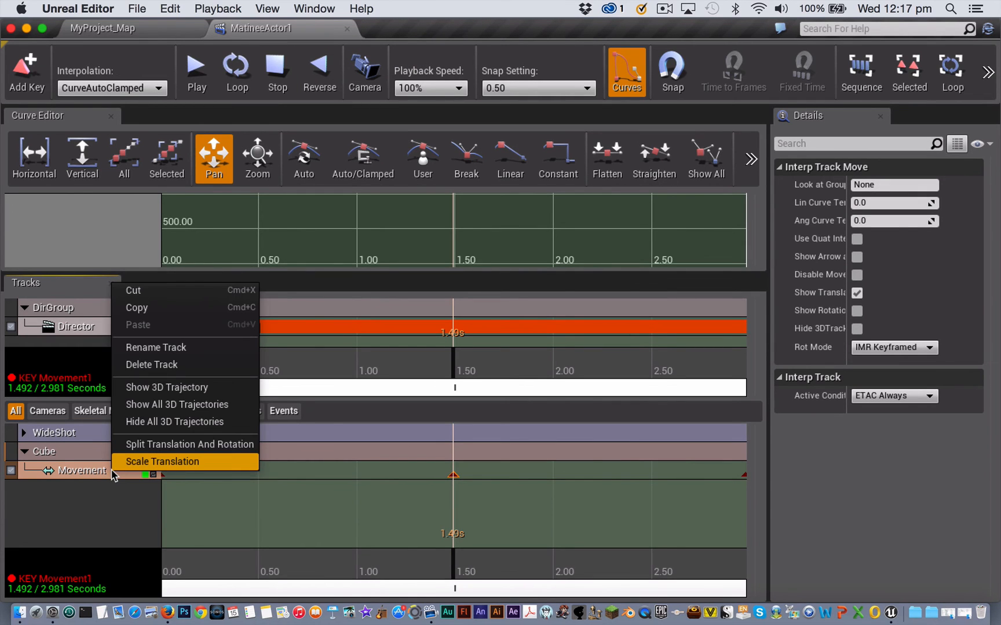
mouse_move(189, 445)
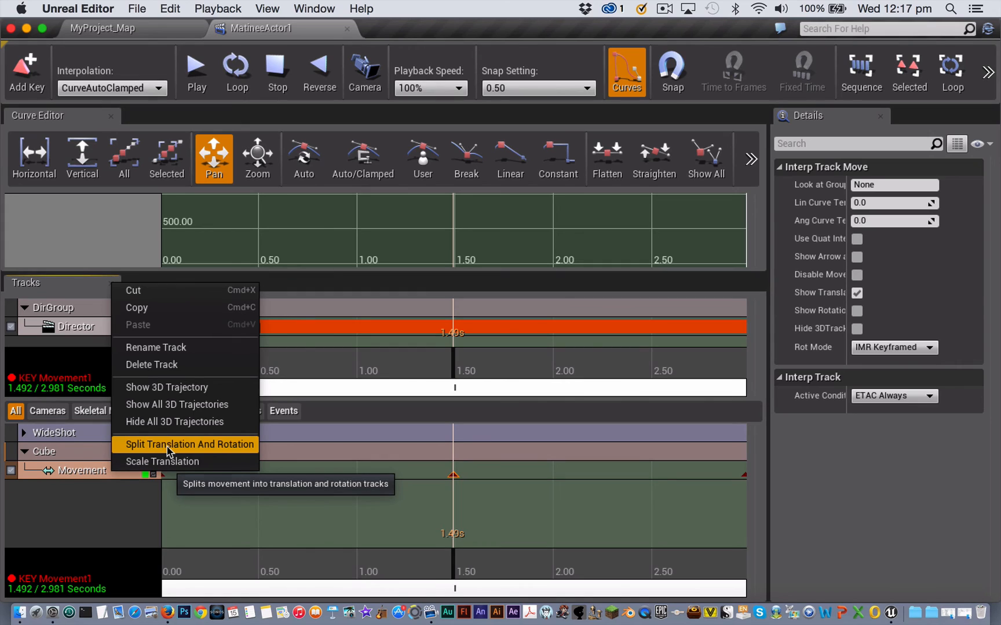
left_click(189, 444)
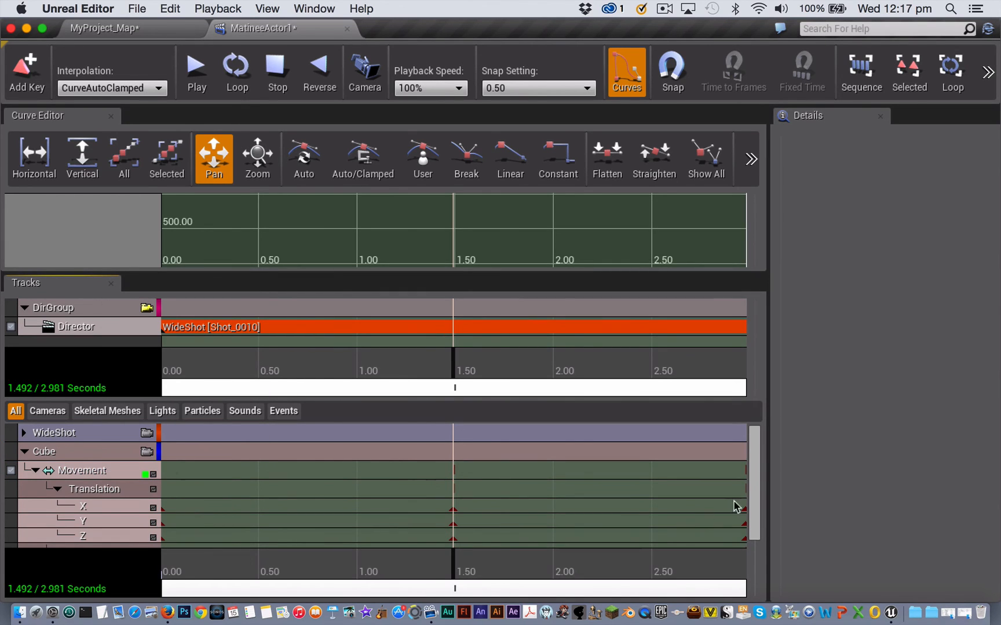
scroll("down", 3)
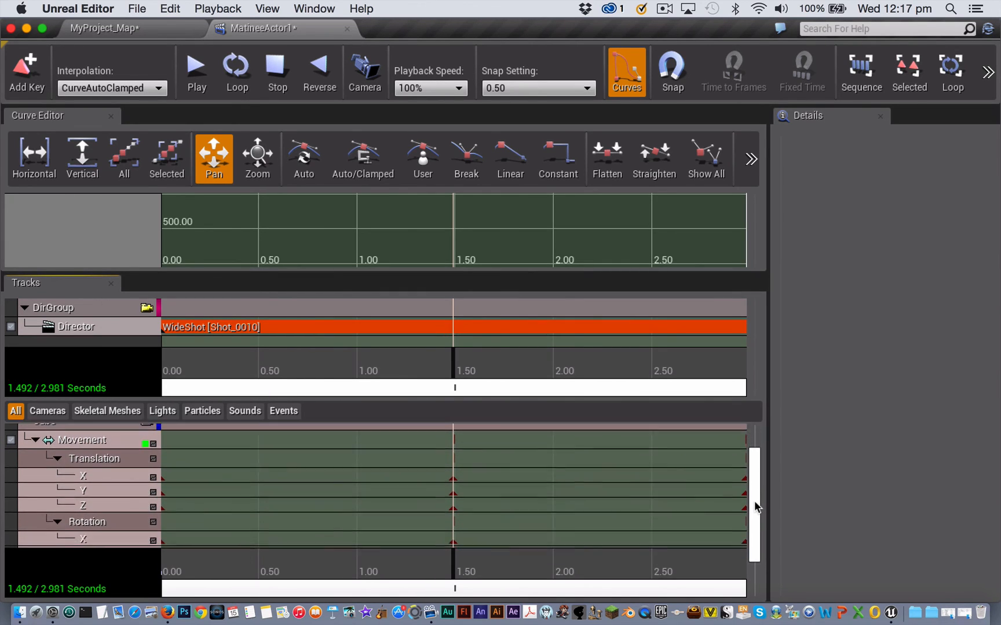
scroll("down", 3)
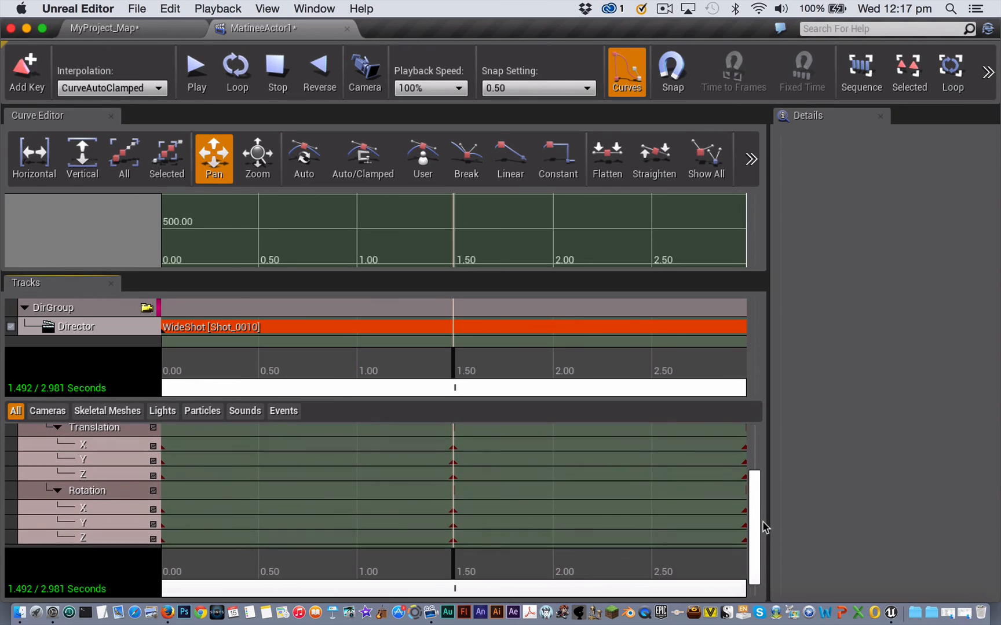
scroll("up", 3)
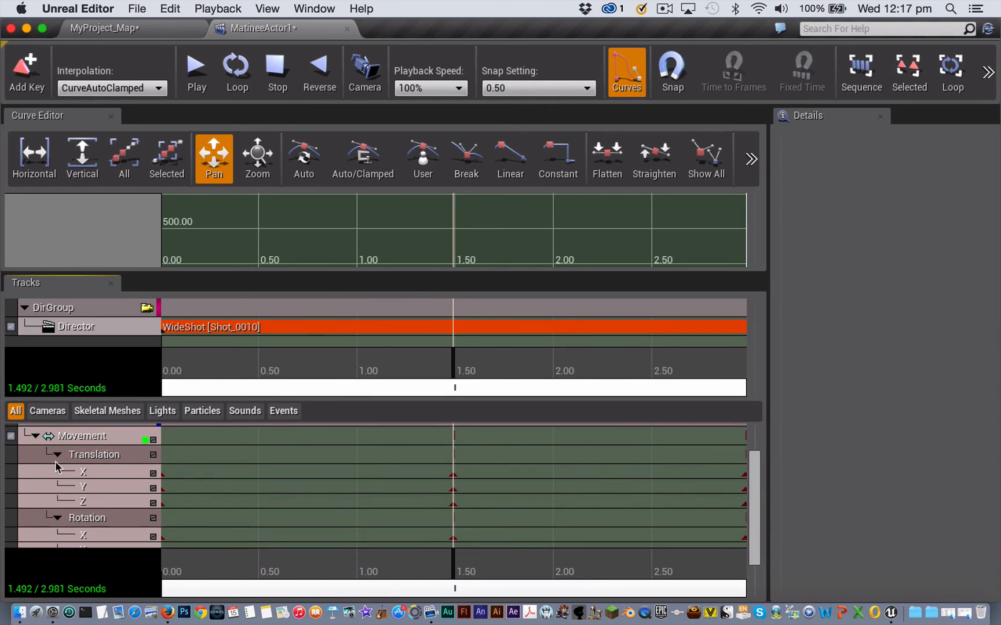
left_click(55, 453)
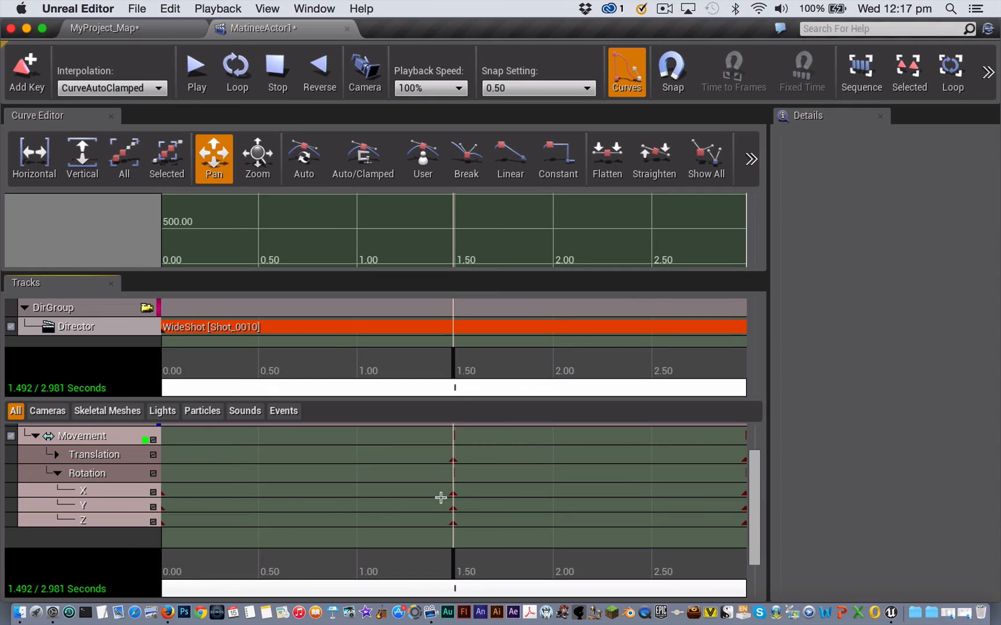
mouse_move(187, 497)
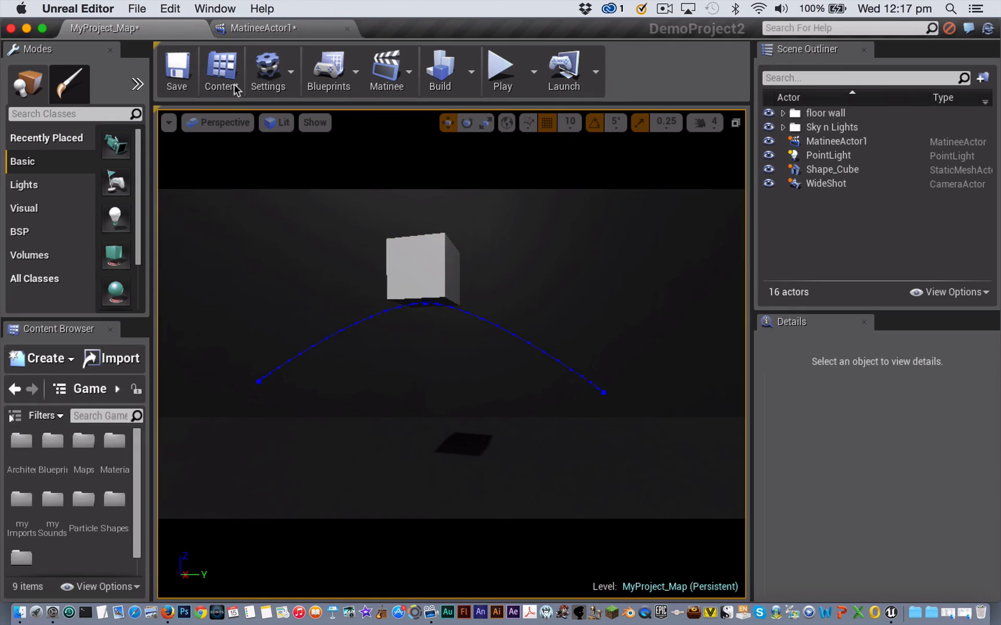
mouse_move(466, 123)
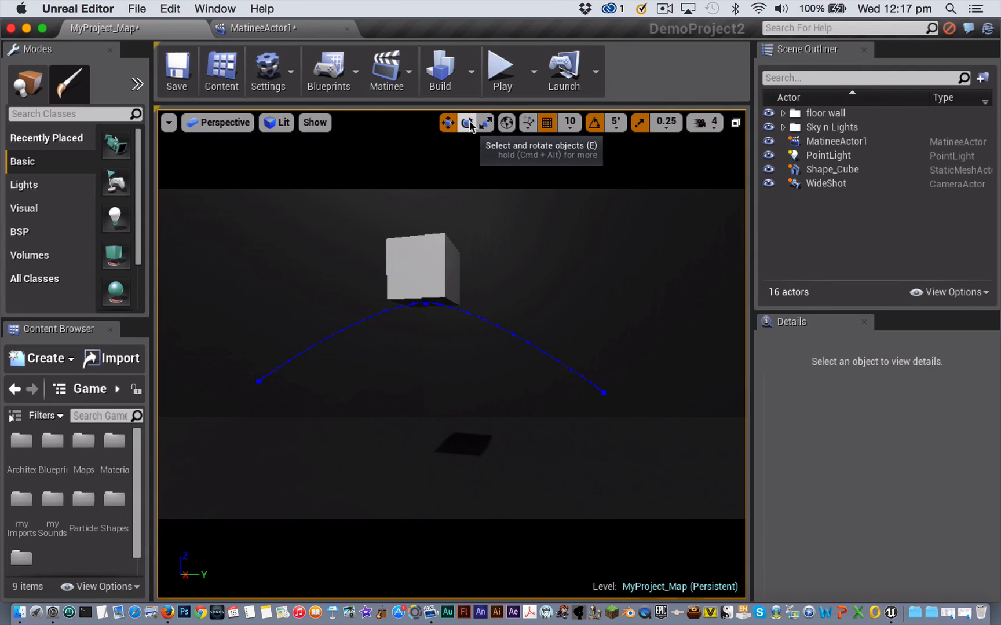
Switch the level viewport to the rotate tool
left_click(422, 267)
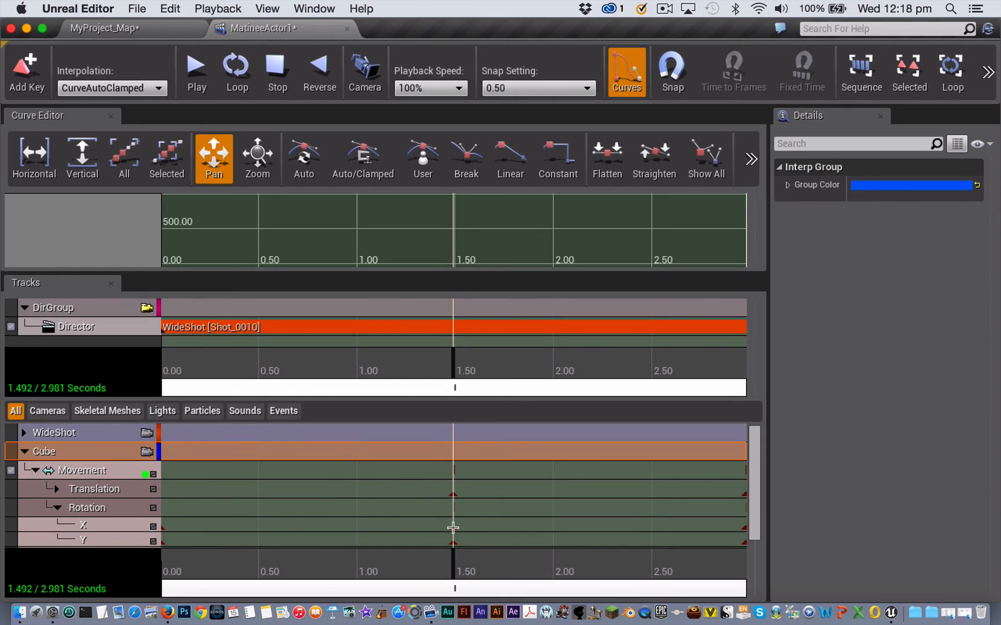
Pick the last key on the Cube's Rotation X track at 2.978 s
left_click(83, 525)
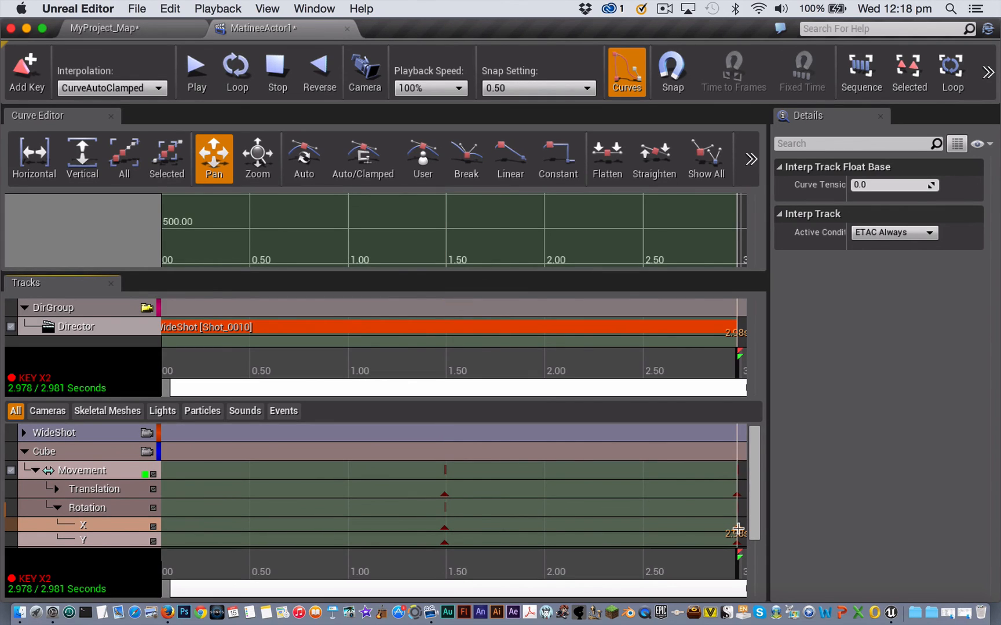
mouse_move(777, 497)
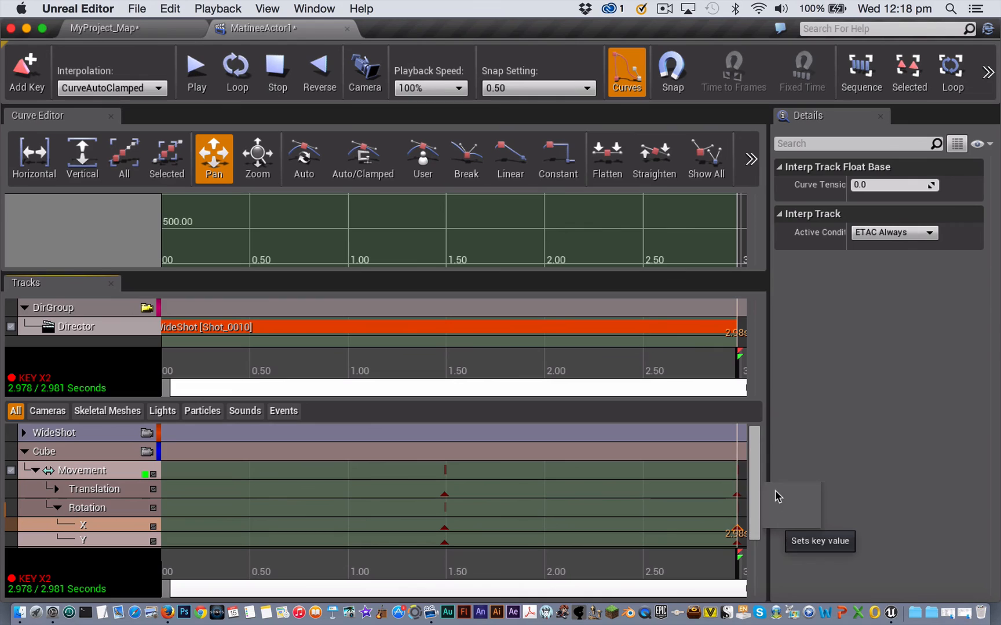